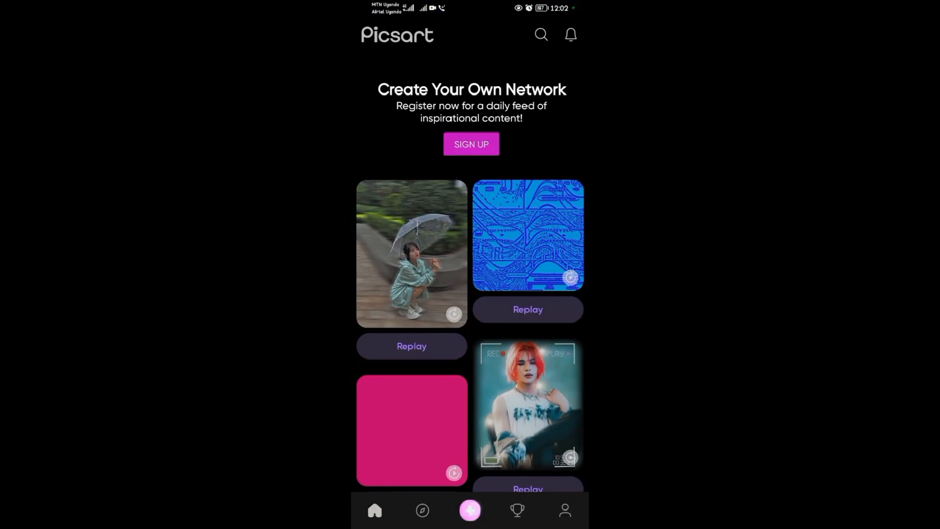
Begin a new edit and scroll the Recent gallery to the shoes-on-concrete photo.
click(470, 510)
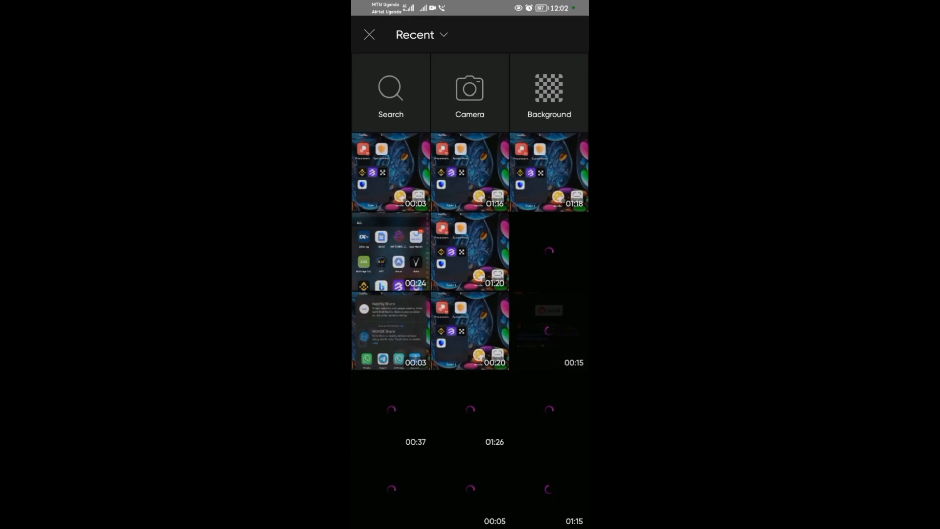
scroll(down, 3)
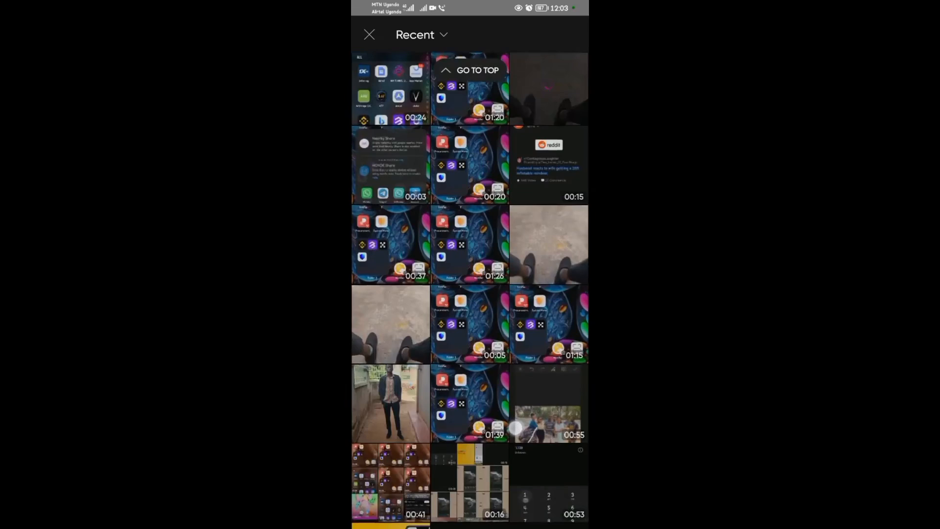
scroll(down, 3)
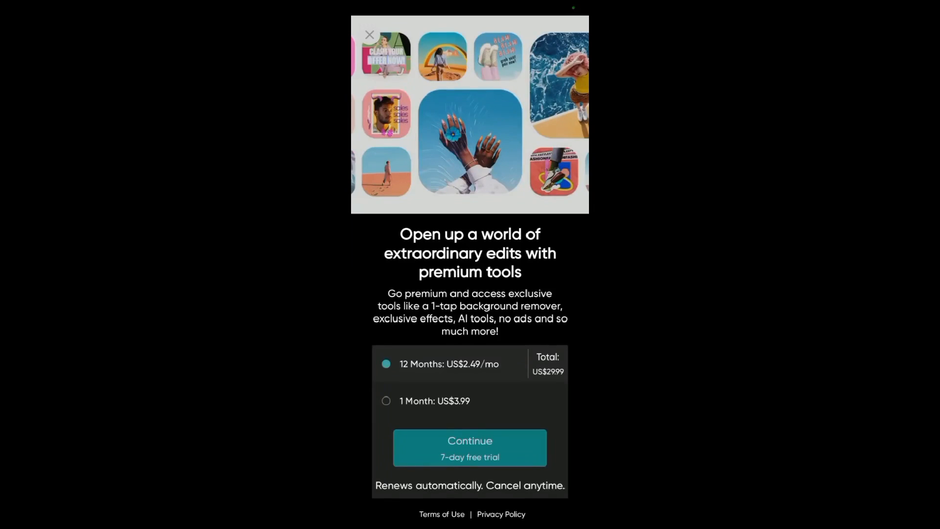
Dismiss the premium offer so the shoes photo opens in the editor.
click(369, 35)
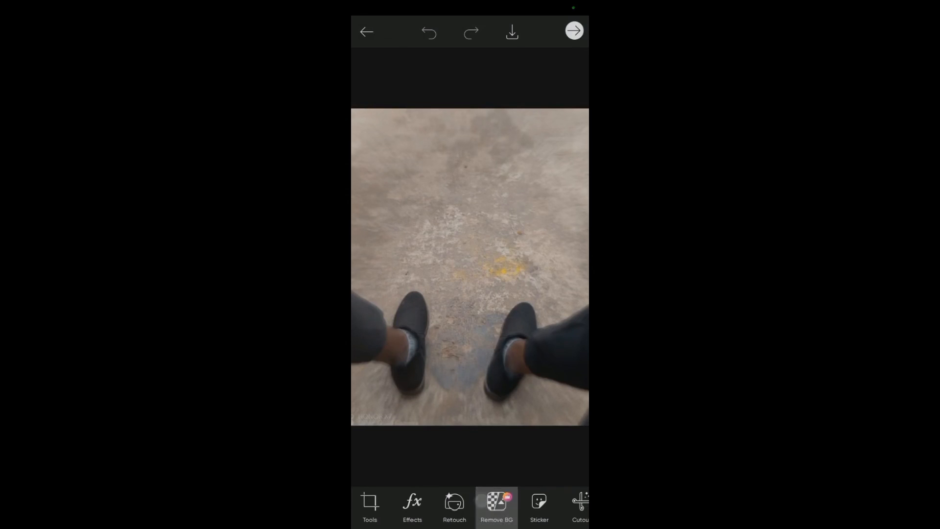
Show the Effects (fx) gallery on the shoes photo.
click(412, 506)
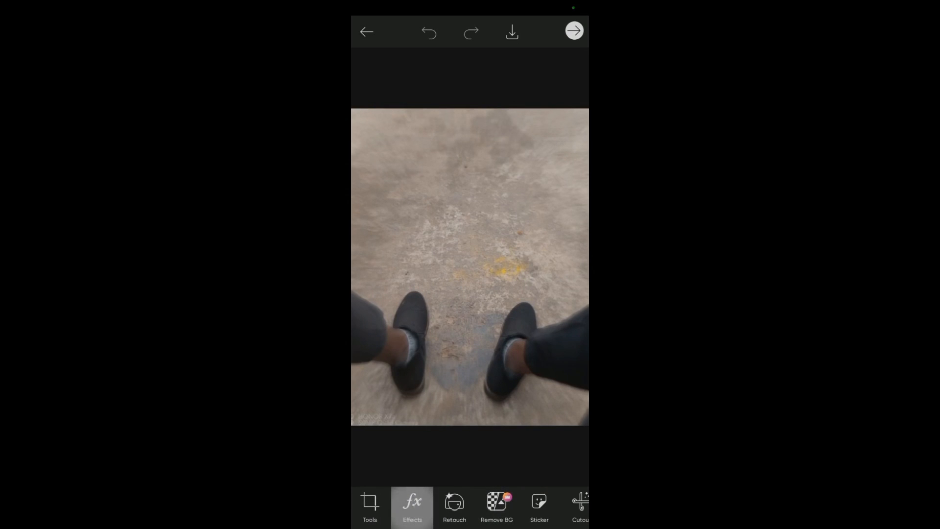
click(412, 506)
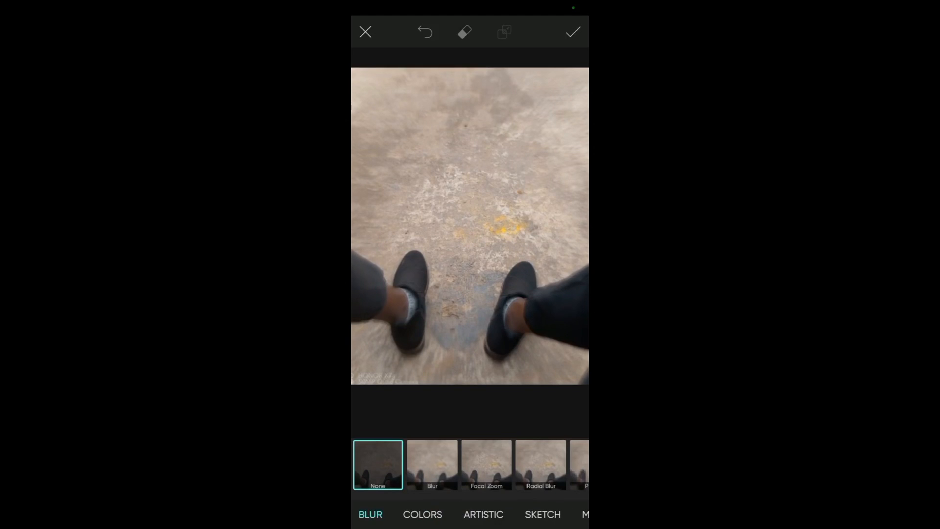
Choose the Mirror effect from the ARTISTIC category to reflect the shoes symmetrically.
click(483, 514)
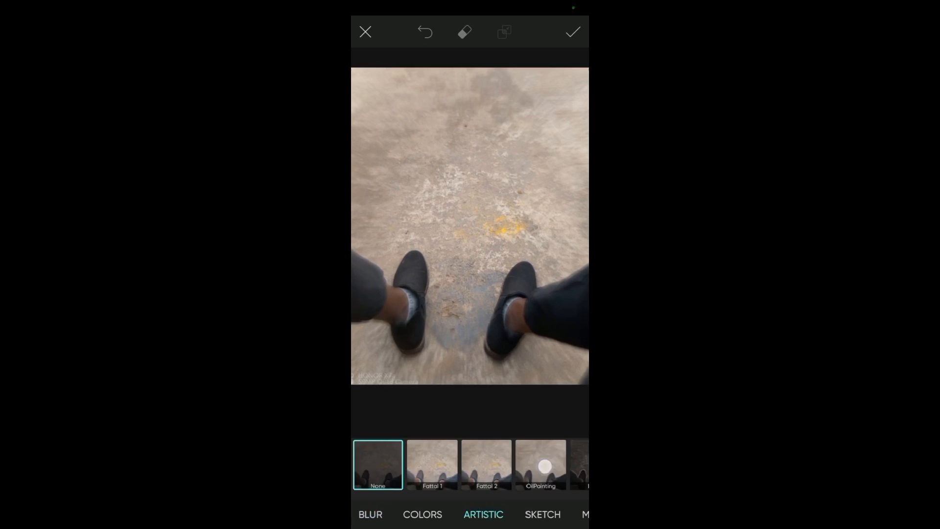
scroll(left, 3)
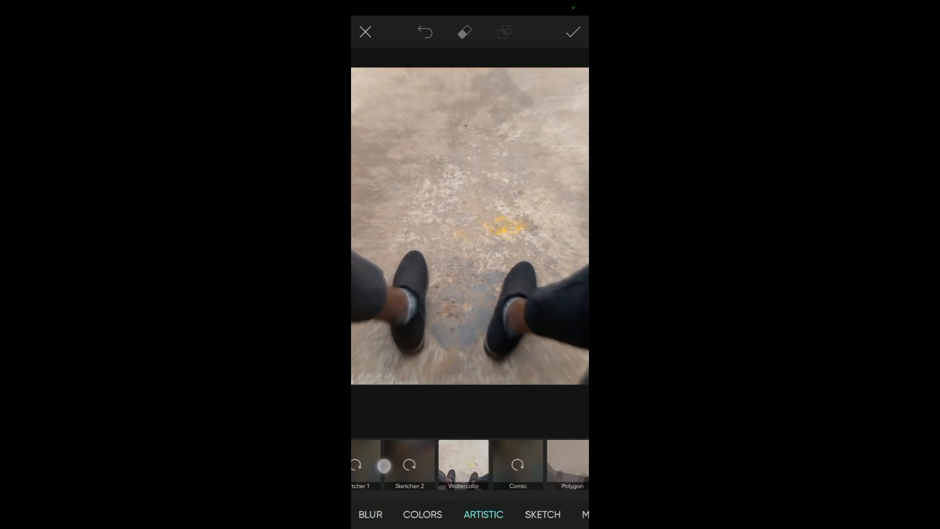
scroll(left, 3)
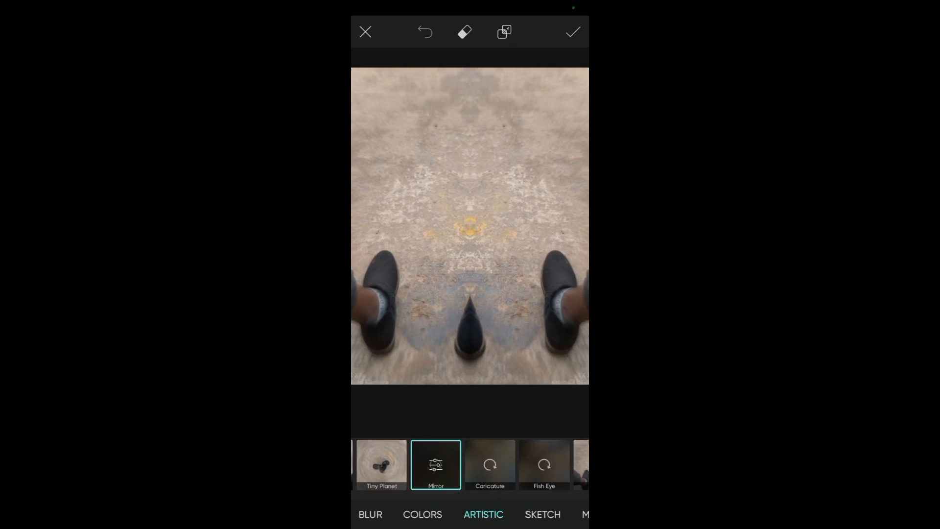
In Mirror settings, try Vertical, keep Horizontal and raise Offset to 75.
click(436, 464)
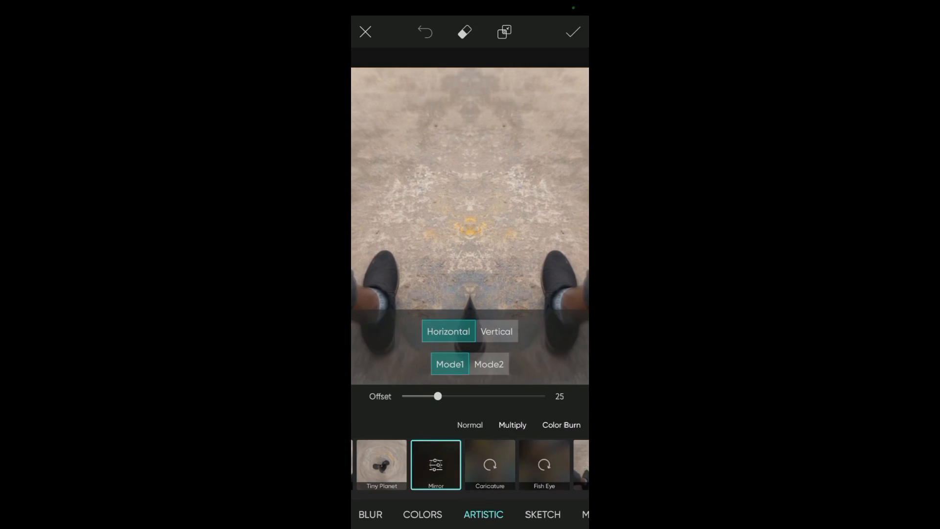
drag(437, 395, 523, 395)
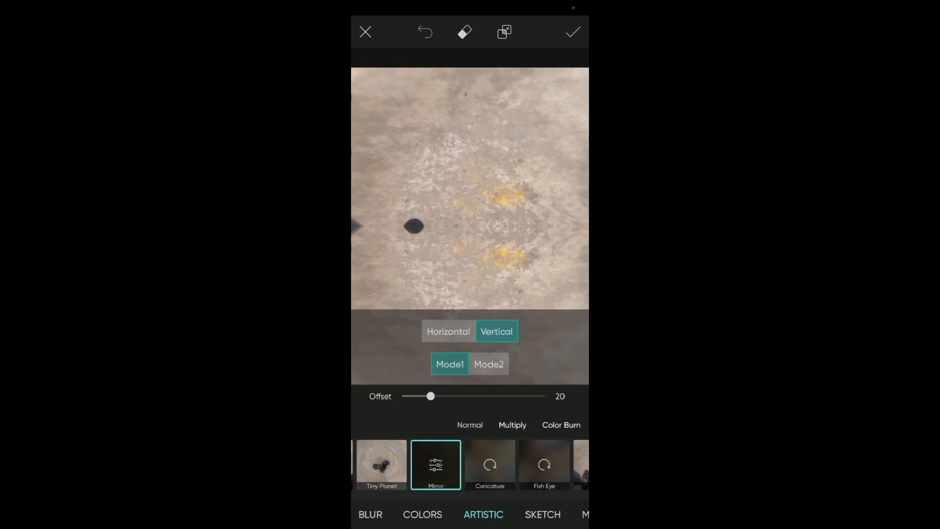
click(447, 331)
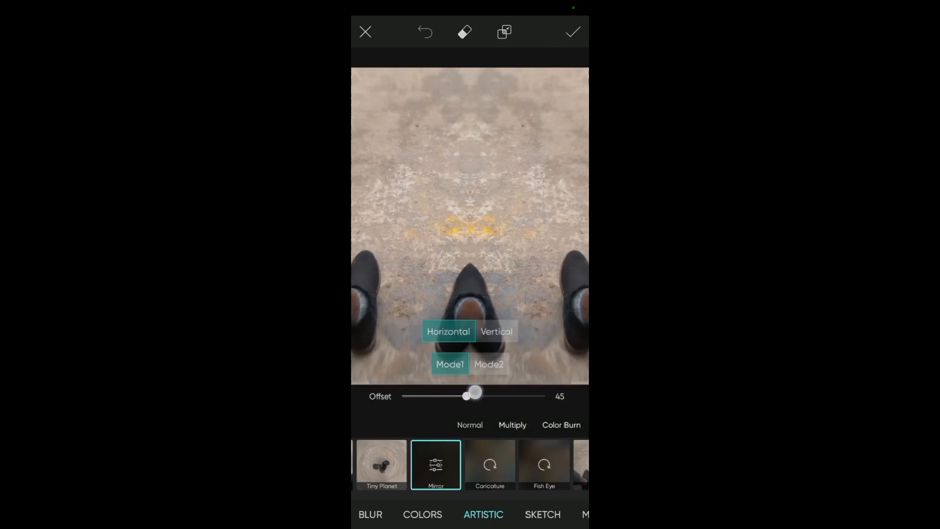
drag(466, 396, 509, 396)
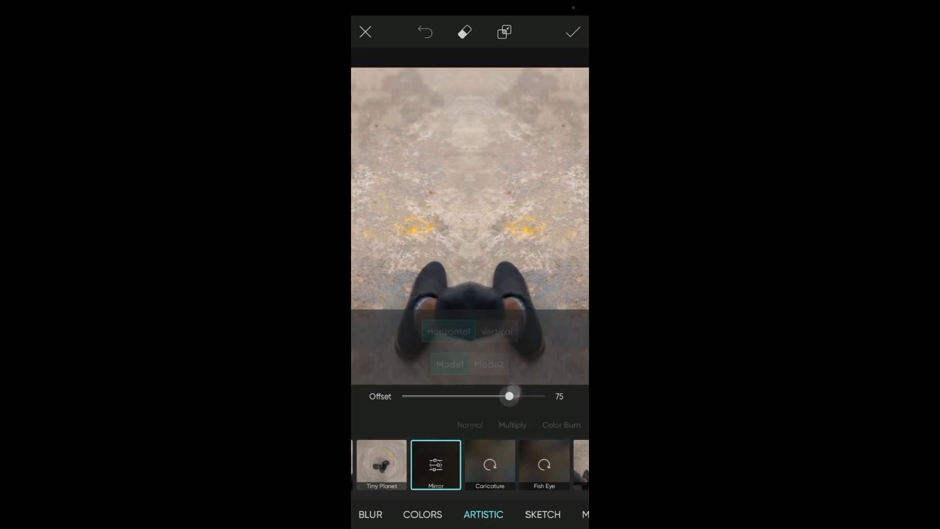